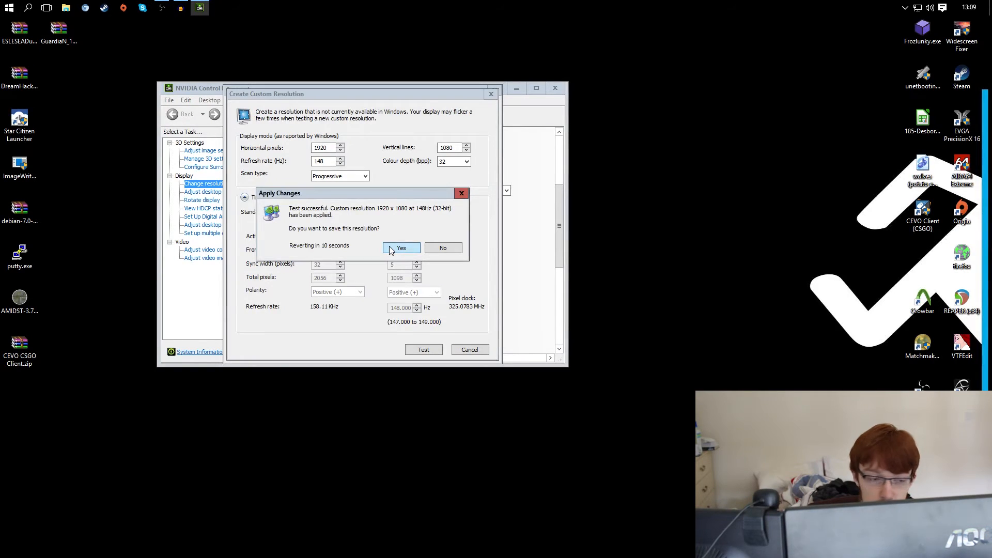
Confirm keeping the tested 1920x1080 at 148Hz resolution and reopen that entry for editing.
click(401, 247)
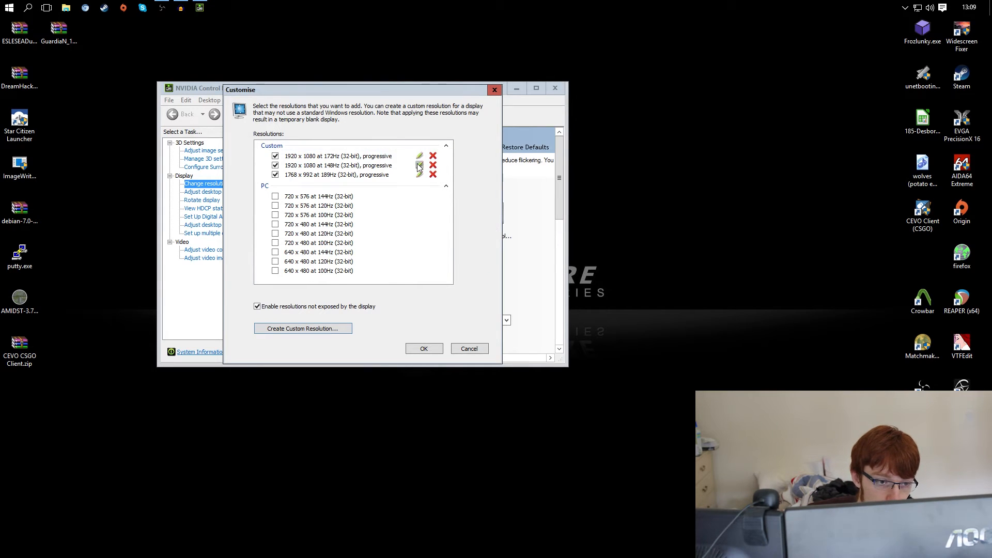
click(419, 165)
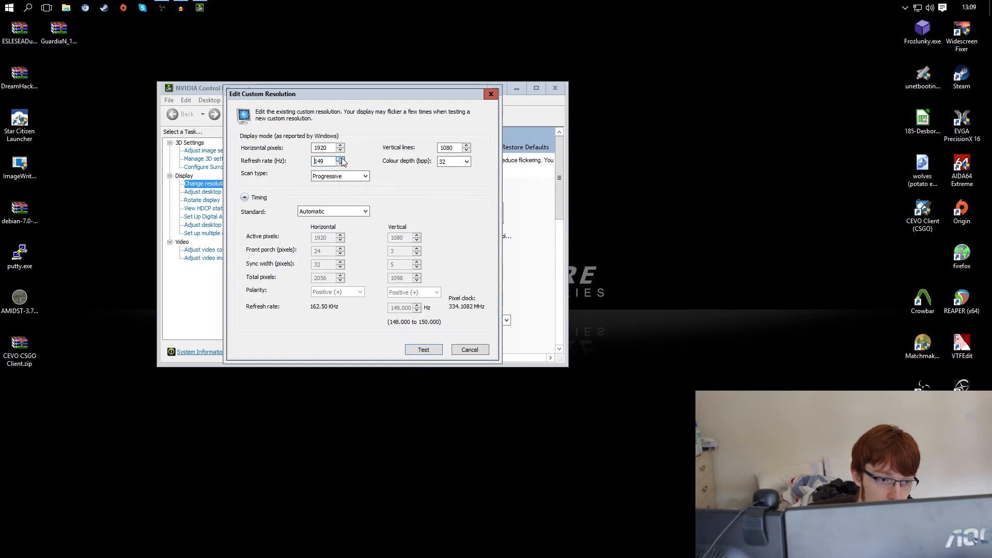
Step the refresh rate up from 148 to 175 Hz, then back down to 172 Hz.
click(340, 158)
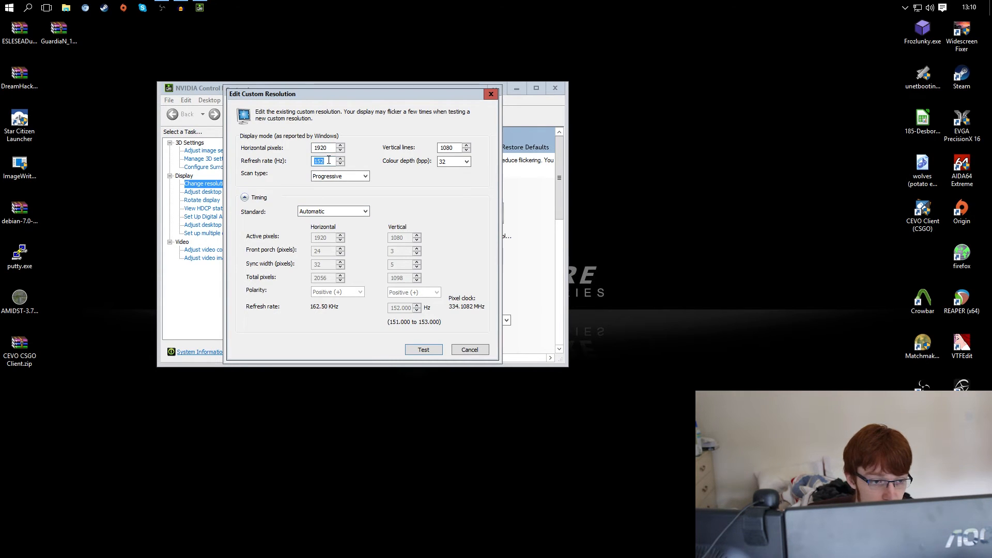
click(340, 158)
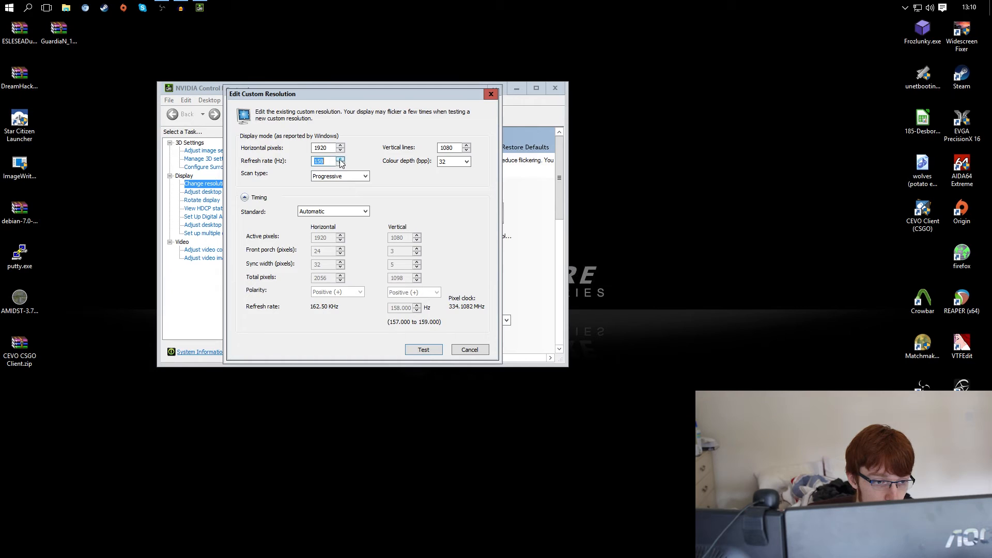
click(340, 158)
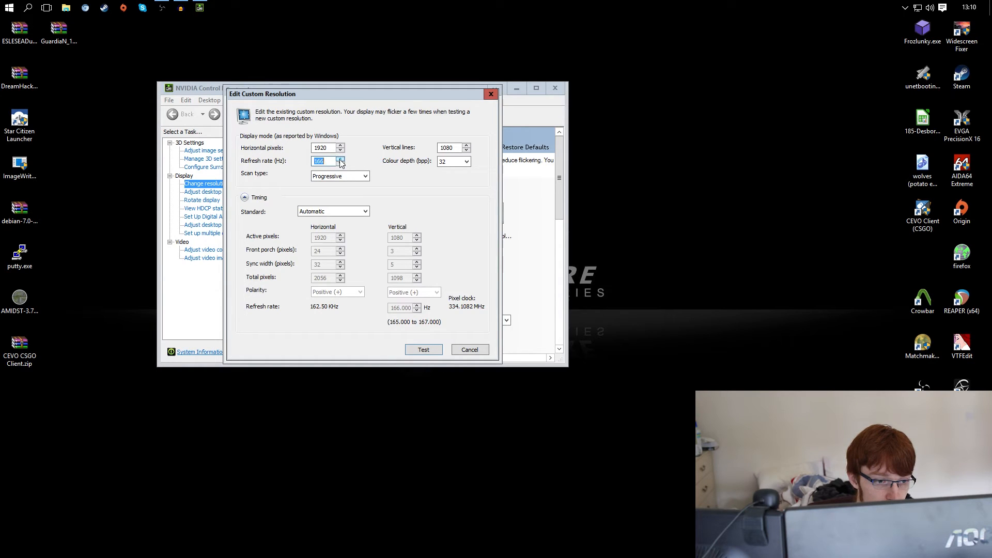
click(340, 158)
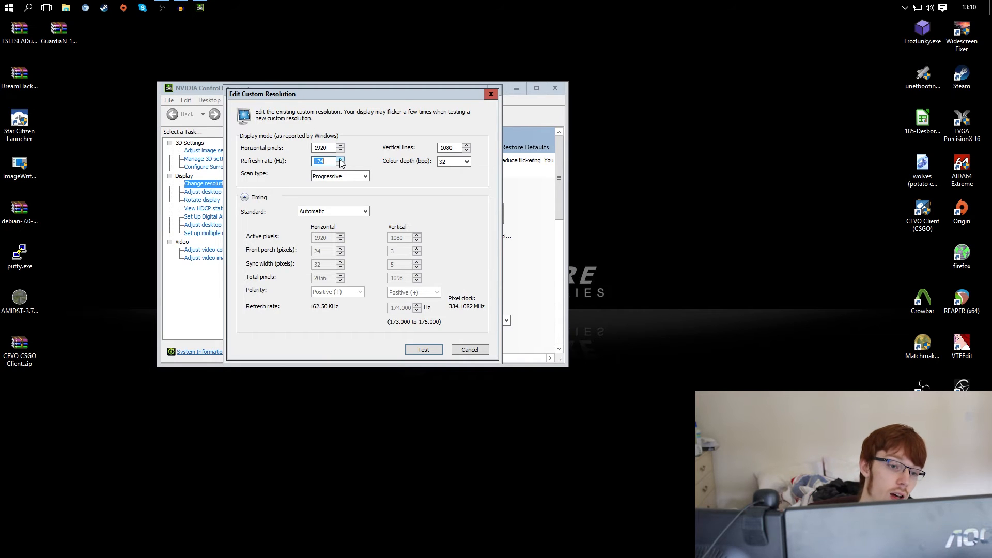
click(340, 158)
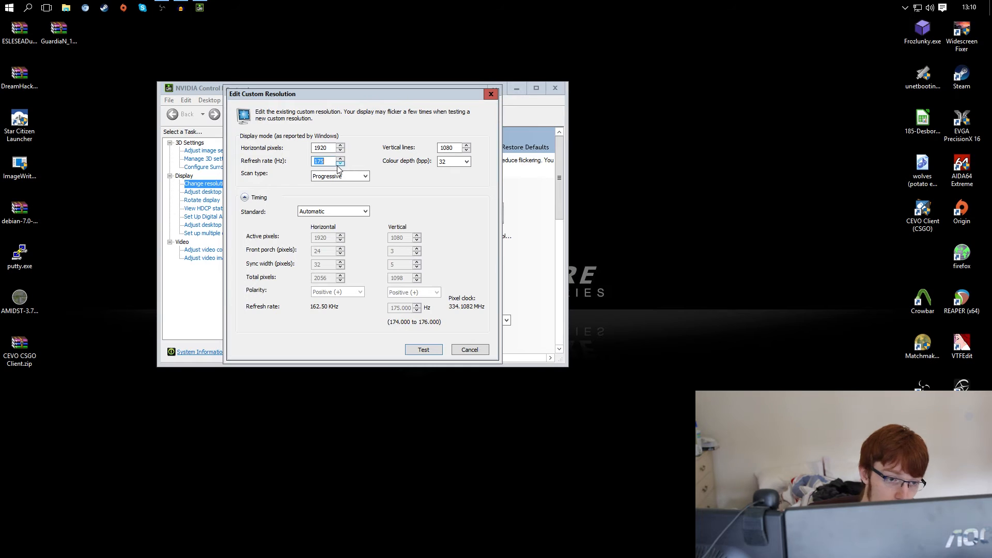
click(340, 163)
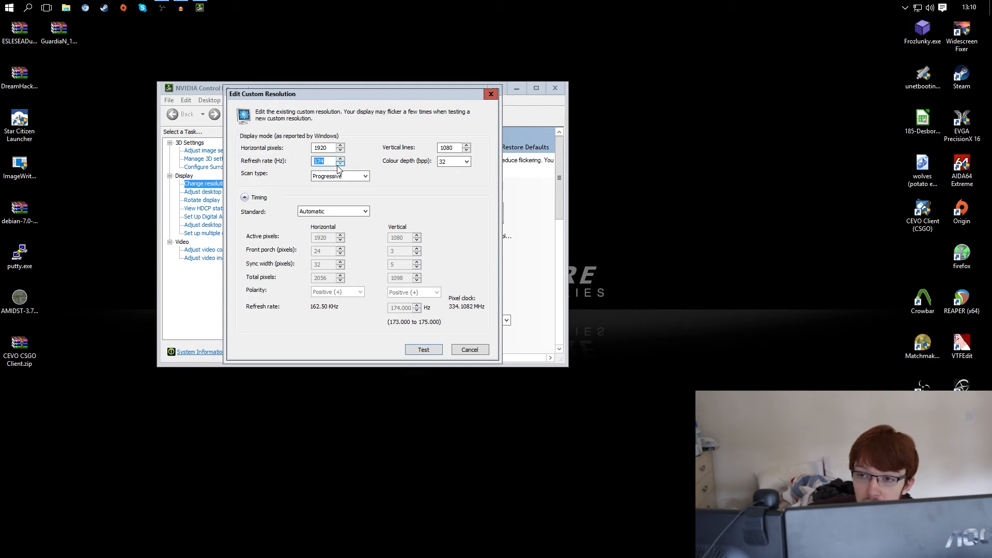
click(340, 164)
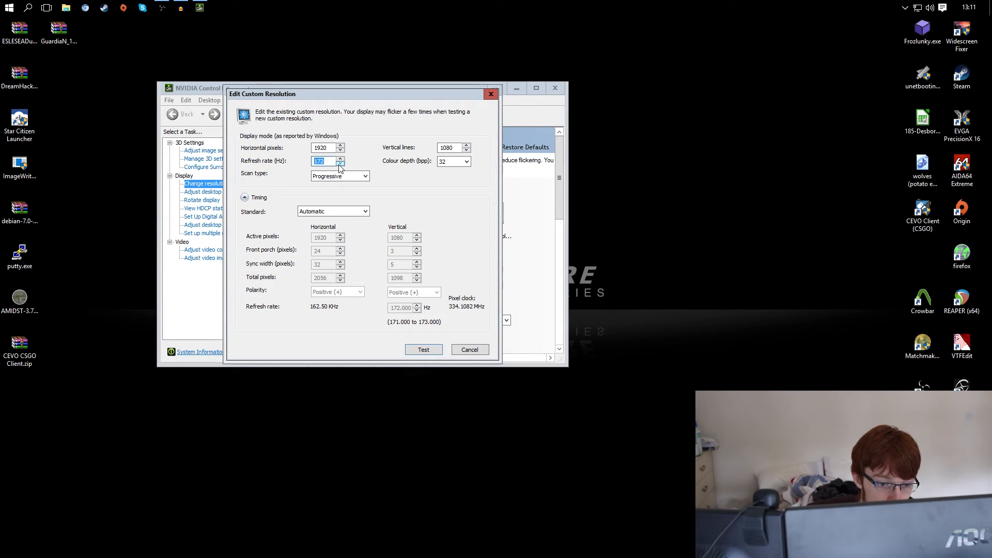
Accept the 172Hz edit, close Customise and apply 1920x1080 at 172Hz to the display.
click(422, 349)
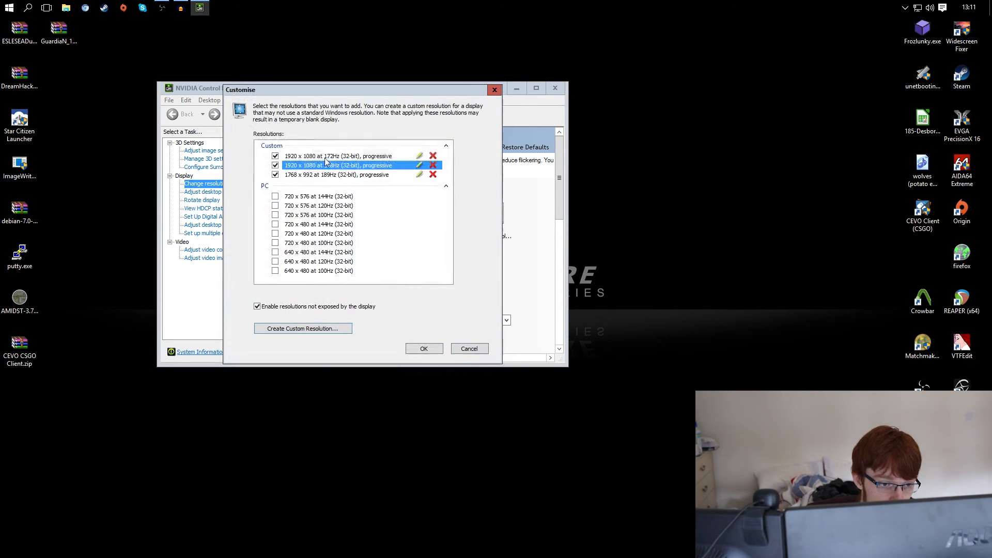
click(339, 156)
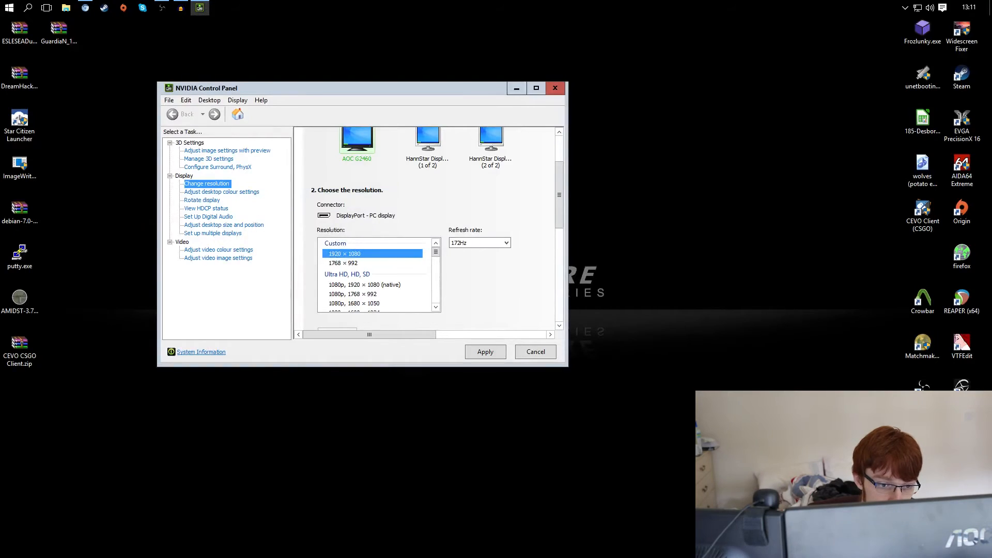
click(85, 7)
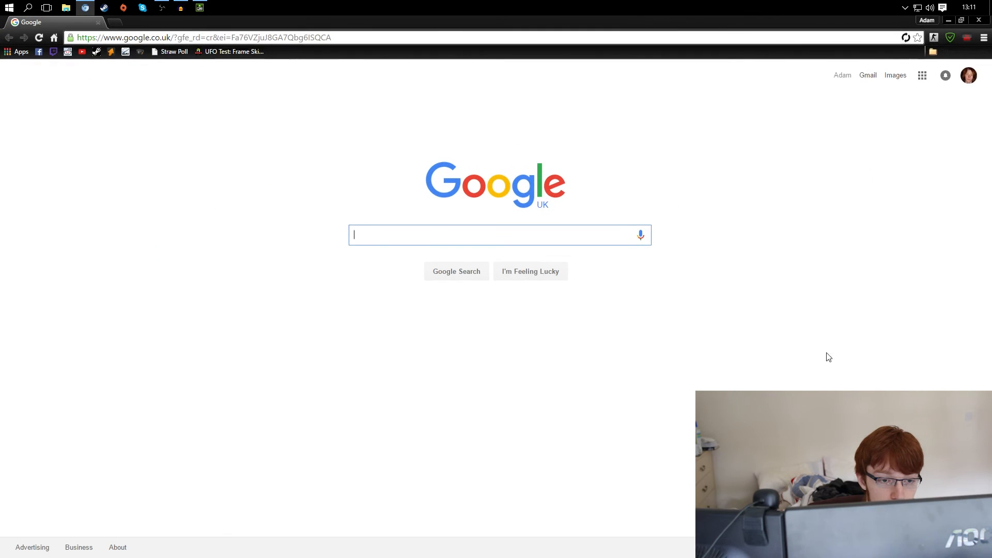
Load the Blur Busters UFO frame-skipping test from the bookmark and bring the test grid into view.
click(233, 51)
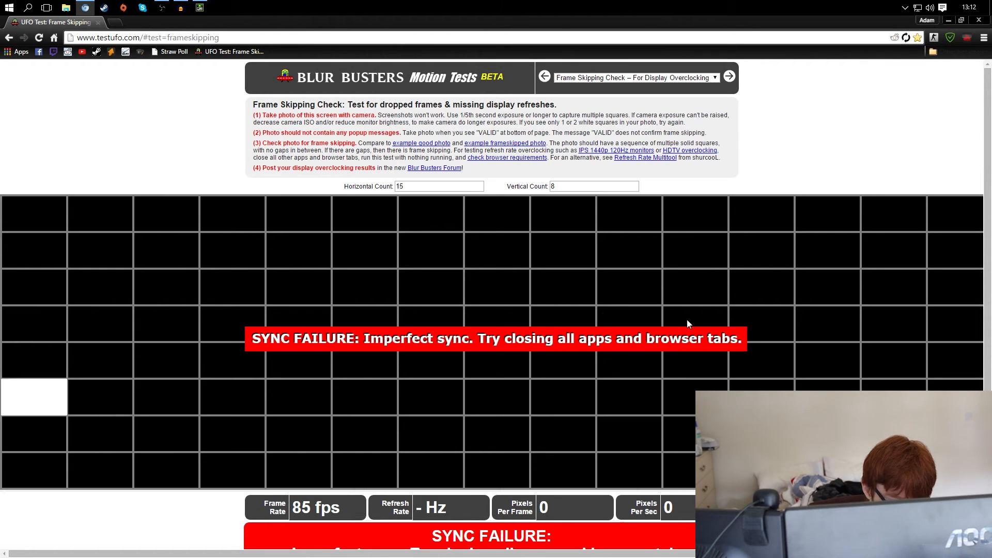
scroll(down, 3)
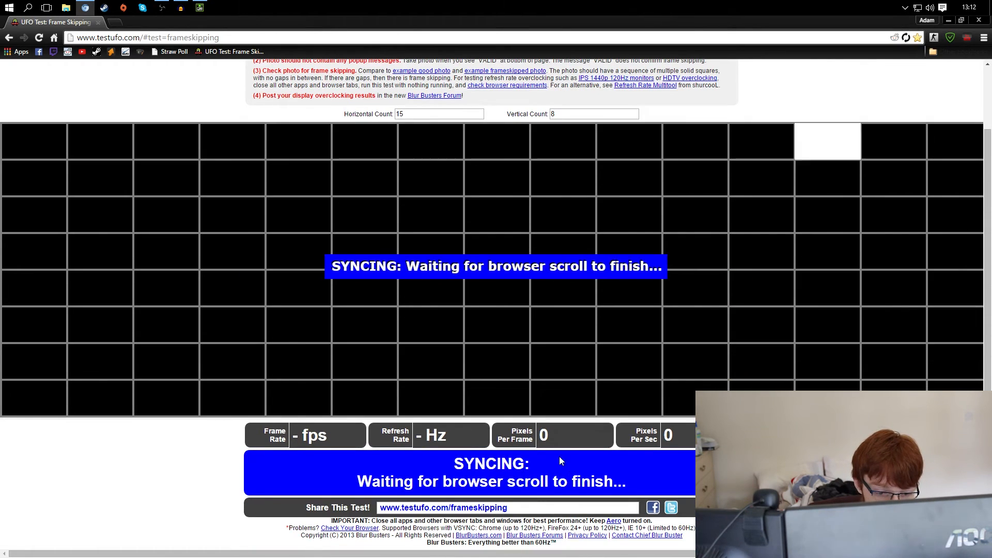